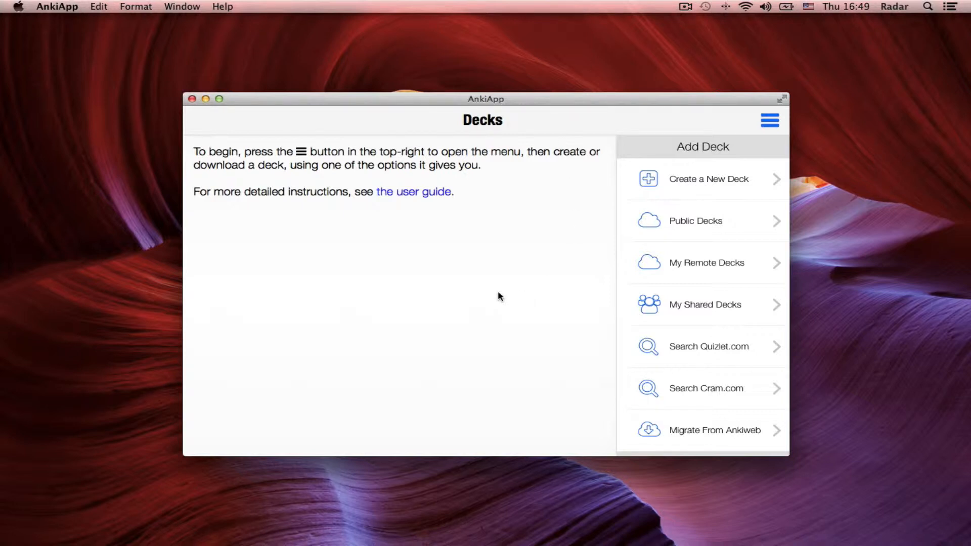
{"action": "mouse_move", "coordinate": [767, 139]}
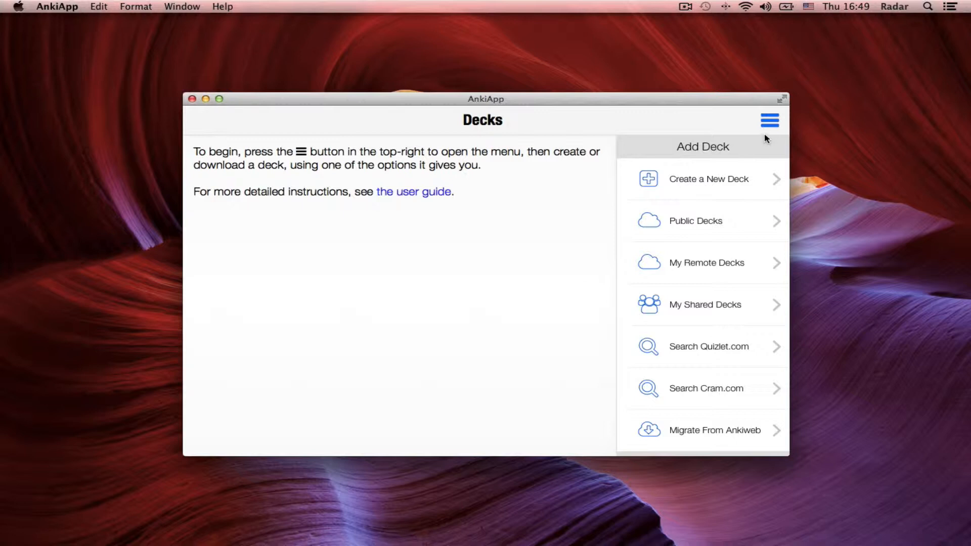
{"action": "mouse_move", "coordinate": [709, 185]}
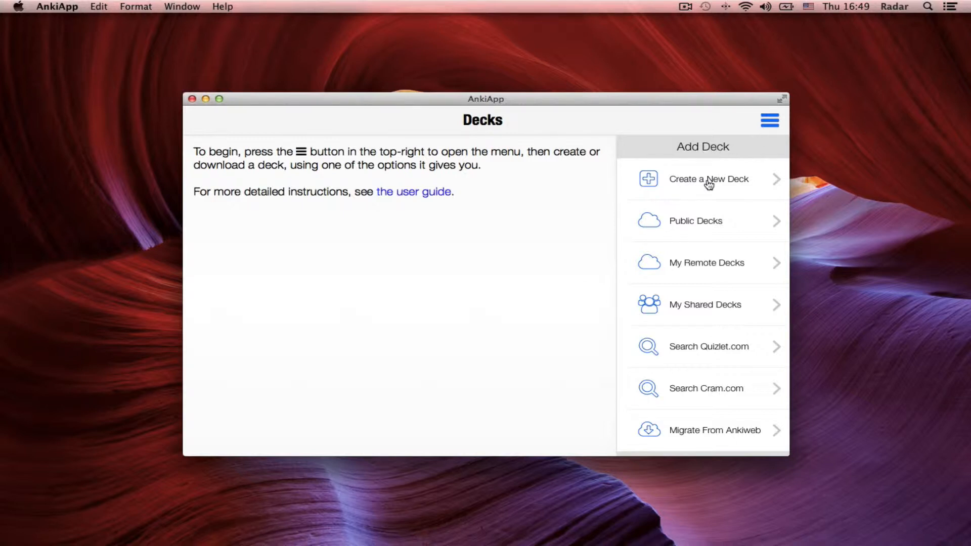
- Start a new deck and name it 'Vocabulary'
{"action": "left_click", "coordinate": [709, 179]}
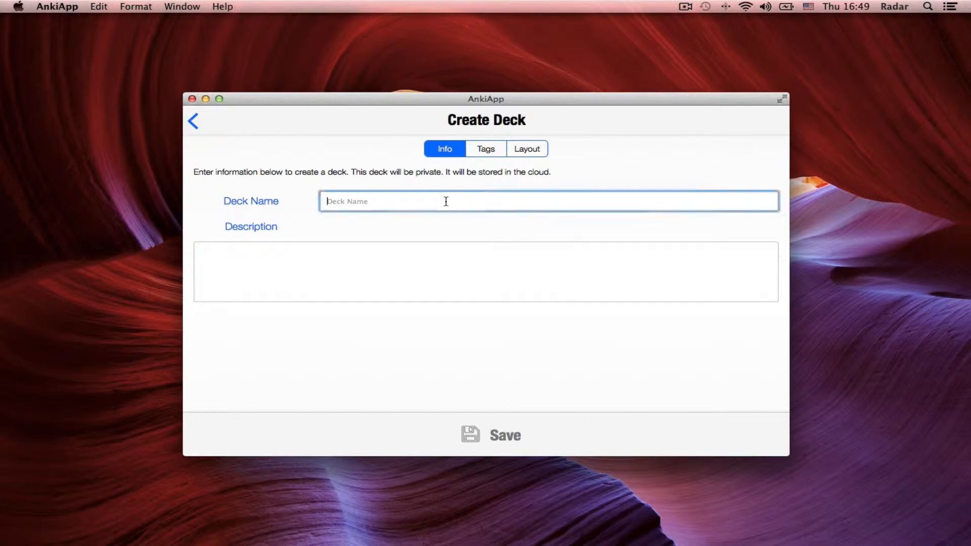
{"action": "type", "text": "Voca"}
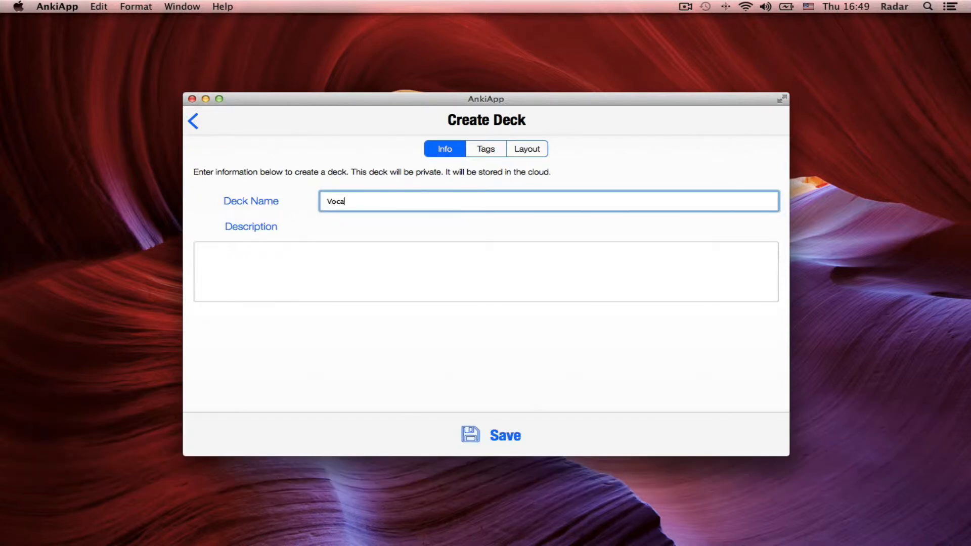
{"action": "type", "text": "bulary"}
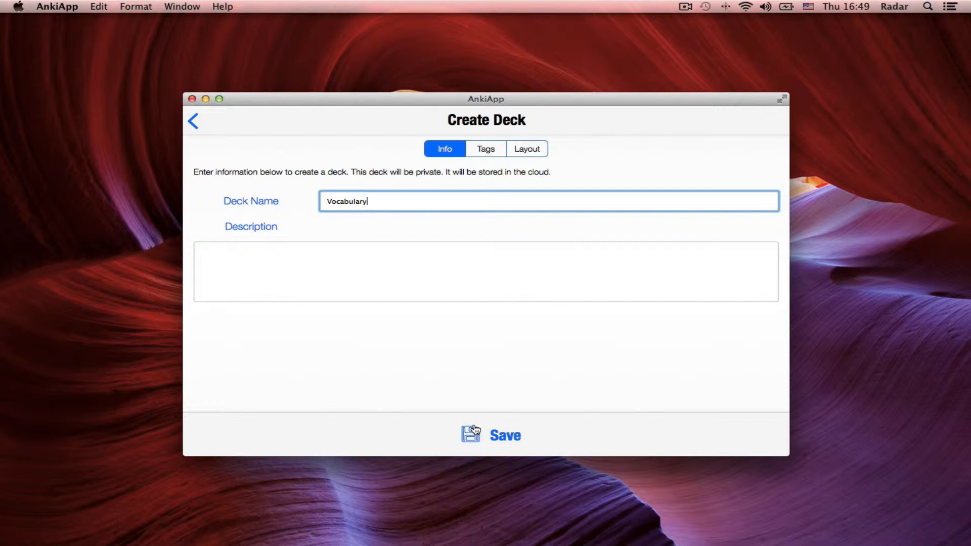
- Save the Vocabulary deck and enter 'superlative' as the new card's front
{"action": "left_click", "coordinate": [487, 436]}
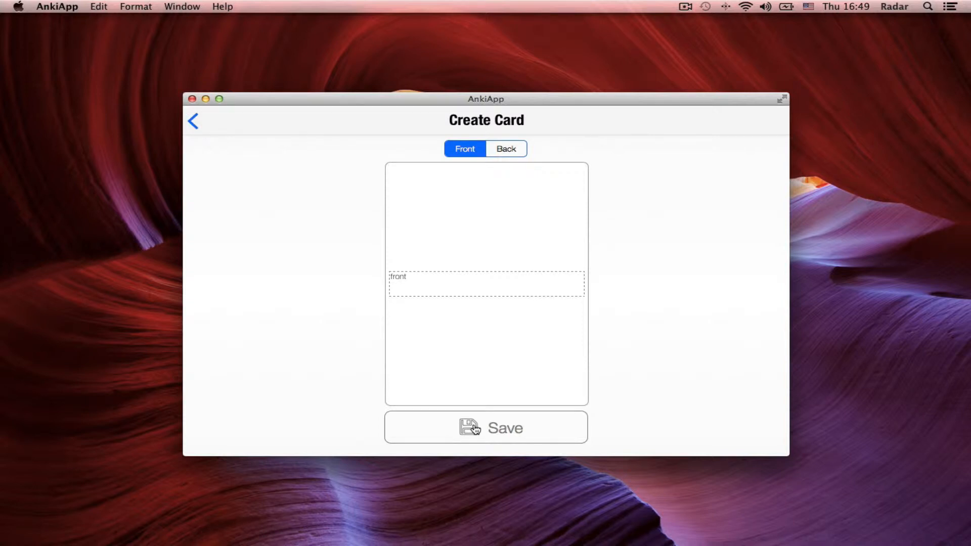
{"action": "mouse_move", "coordinate": [471, 272]}
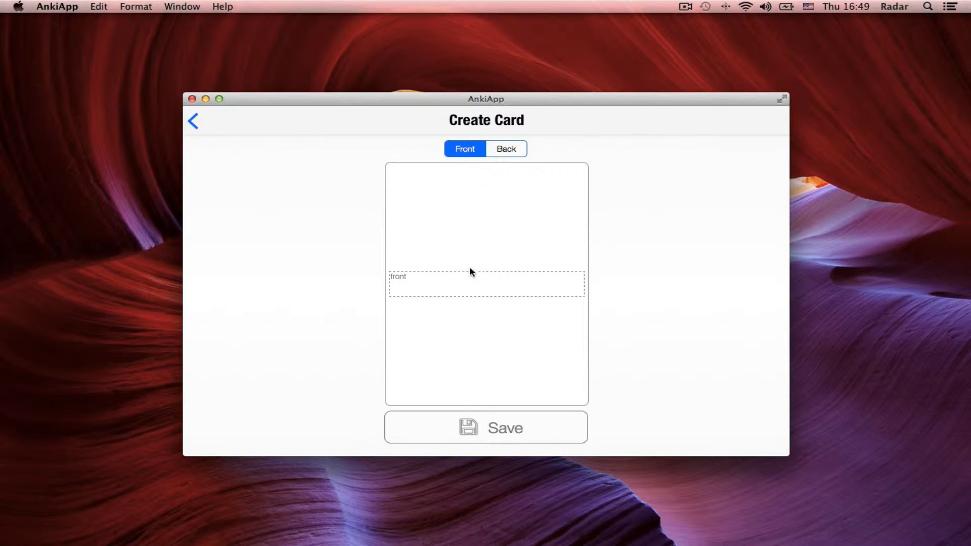
{"action": "mouse_move", "coordinate": [471, 290]}
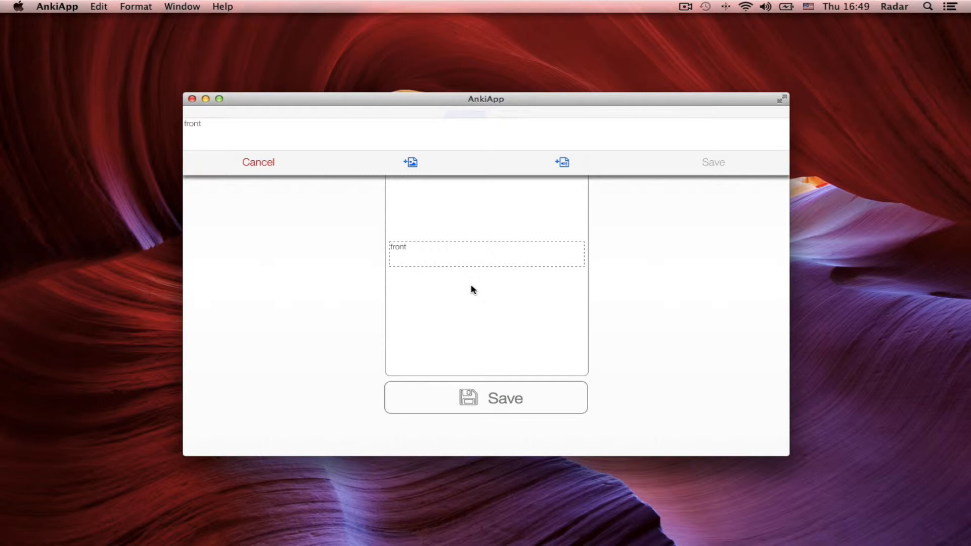
{"action": "mouse_move", "coordinate": [466, 135]}
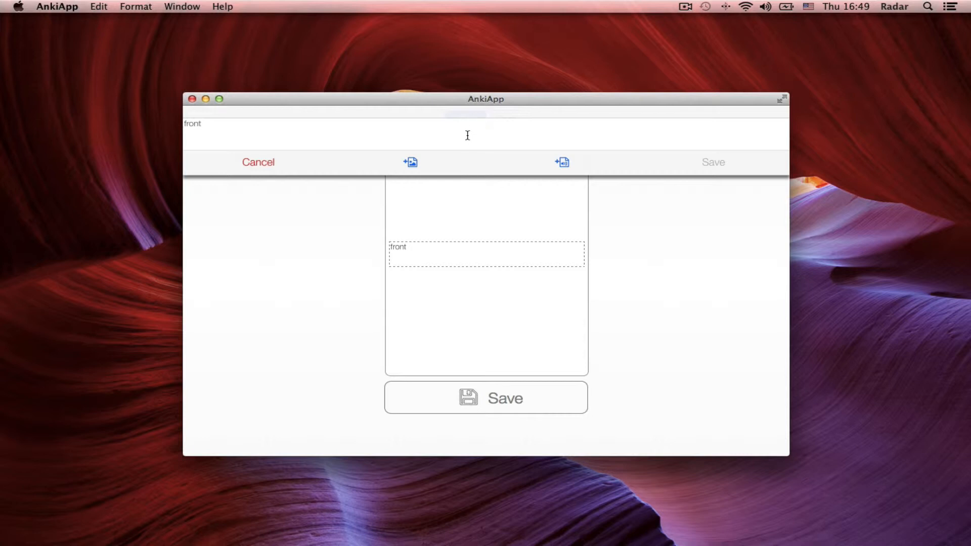
{"action": "type", "text": "superlative"}
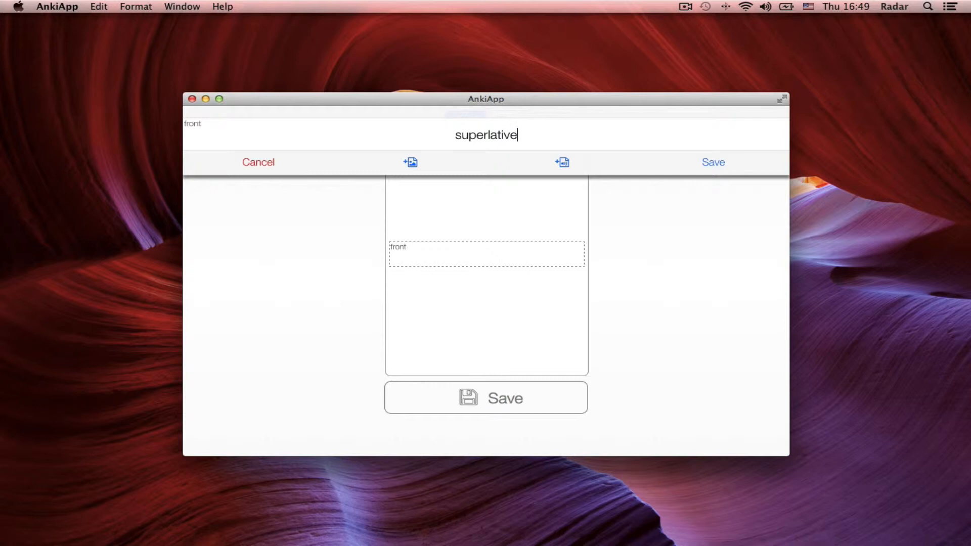
{"action": "left_click", "coordinate": [713, 163]}
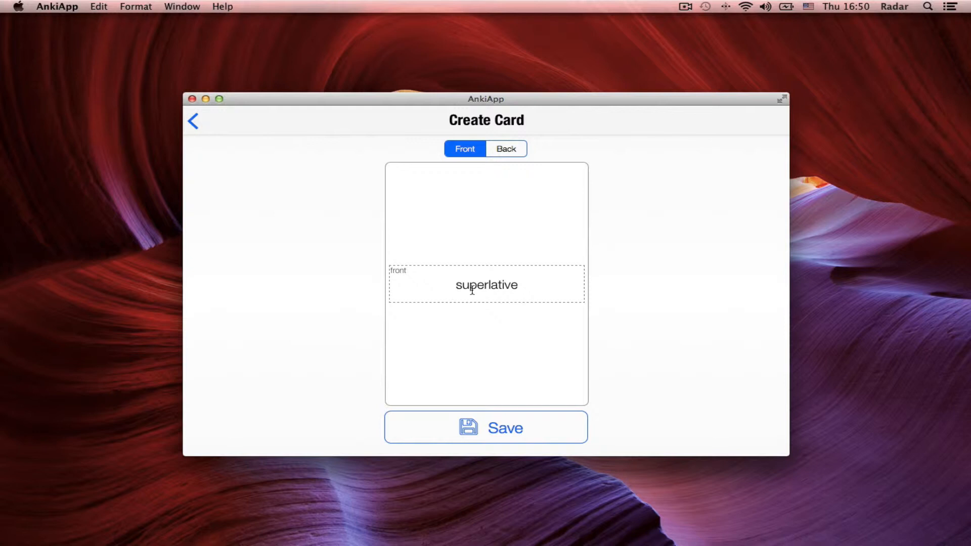
{"action": "mouse_move", "coordinate": [482, 259]}
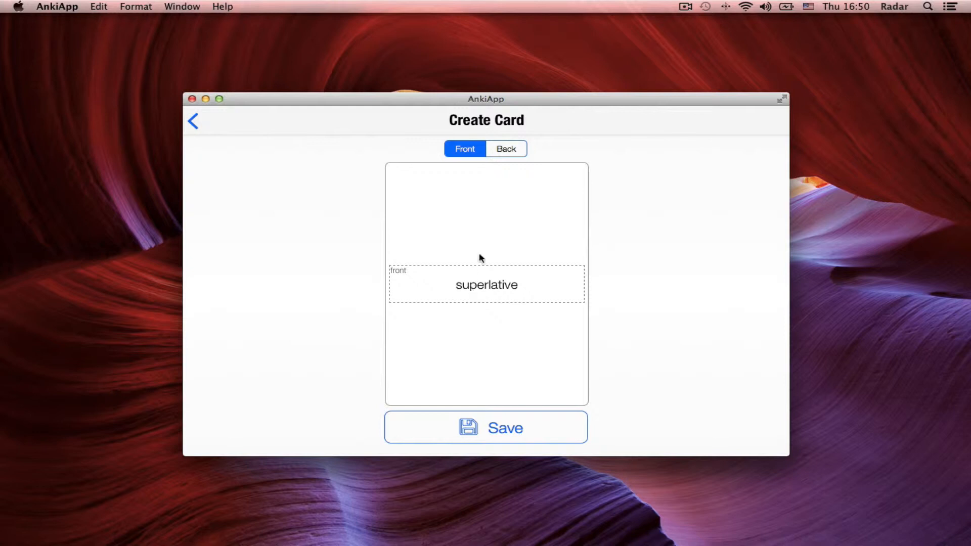
- Open the card's back text editor and launch Dictionary to look up the word
{"action": "left_click", "coordinate": [505, 149]}
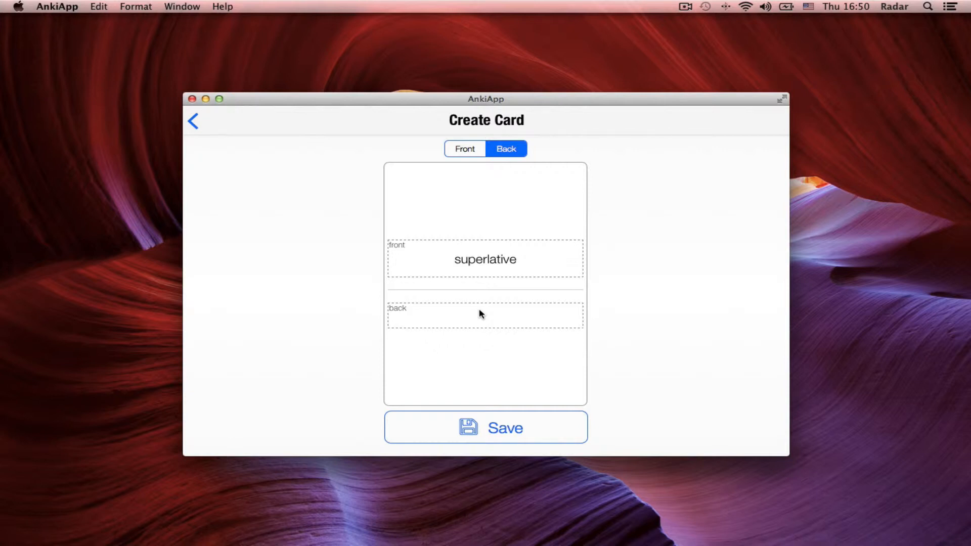
{"action": "left_click", "coordinate": [485, 315]}
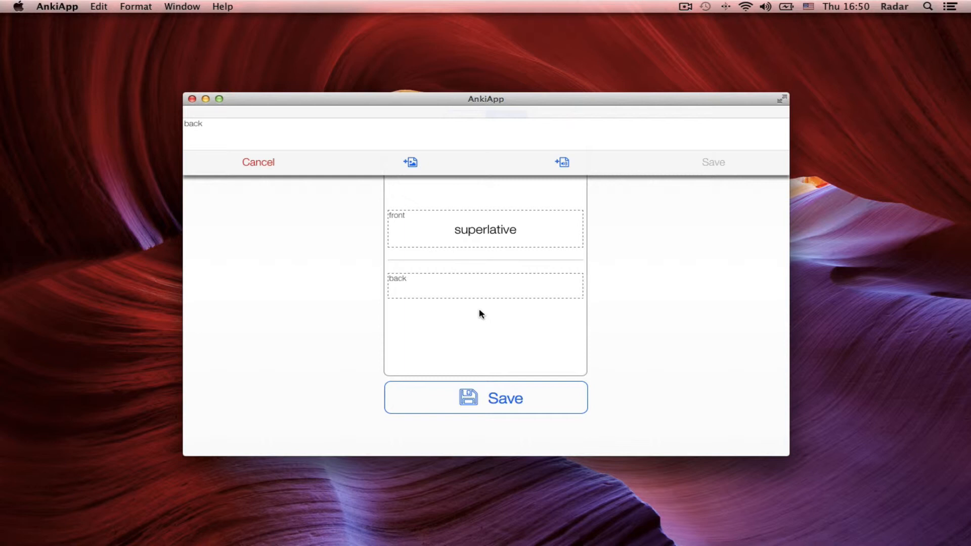
{"action": "key", "text": "cmd"}
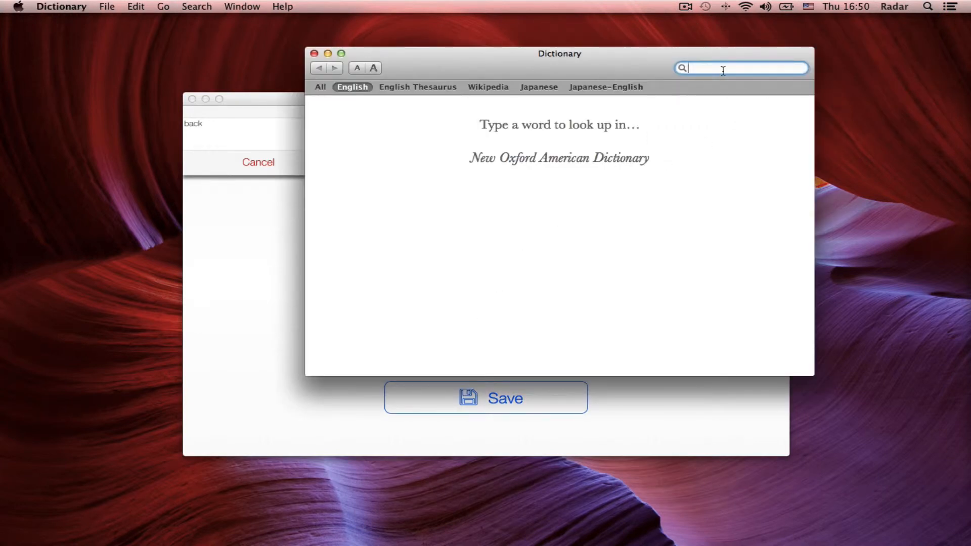
- Copy superlative's adjective and noun definitions from Dictionary, returning to AnkiApp
{"action": "type", "text": "superlative"}
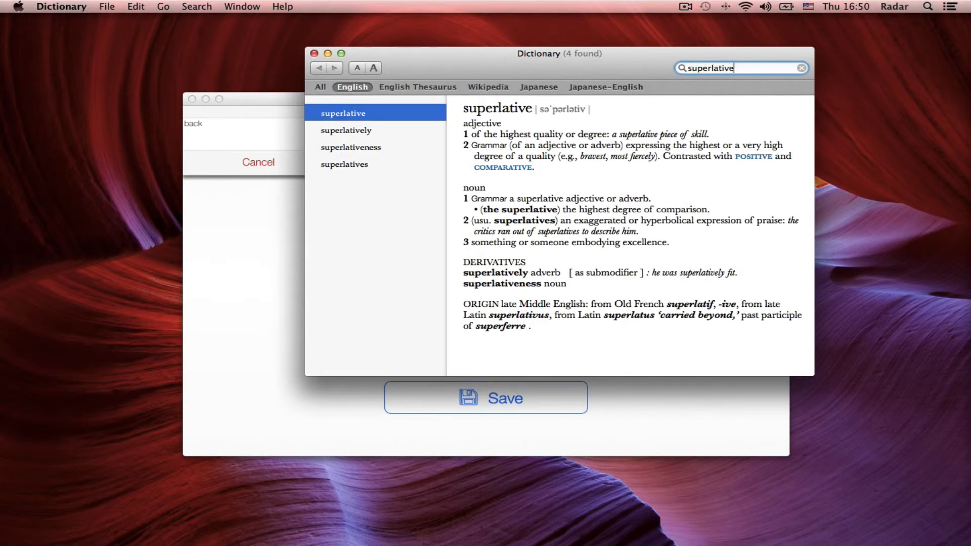
{"action": "mouse_move", "coordinate": [700, 249]}
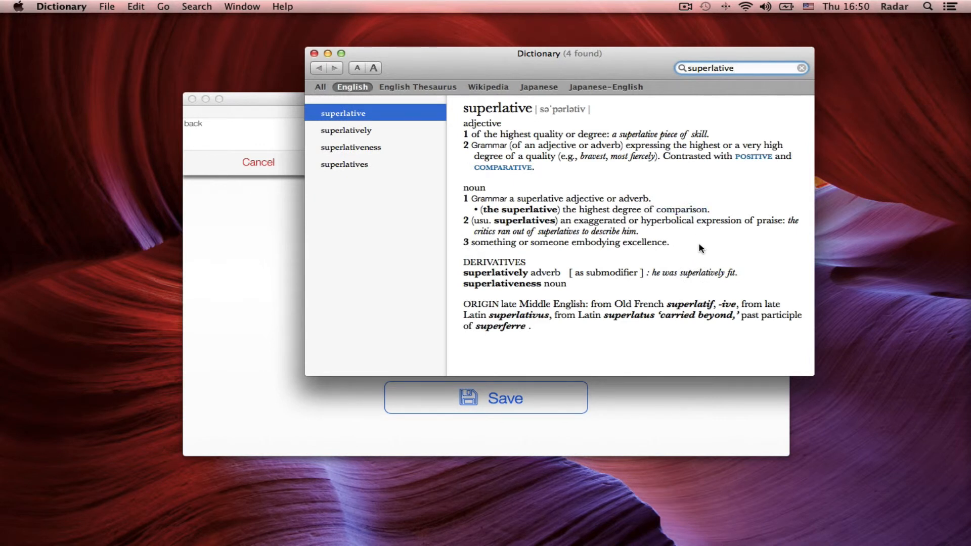
{"action": "left_click_drag", "start_coordinate": [464, 108], "coordinate": [669, 243]}
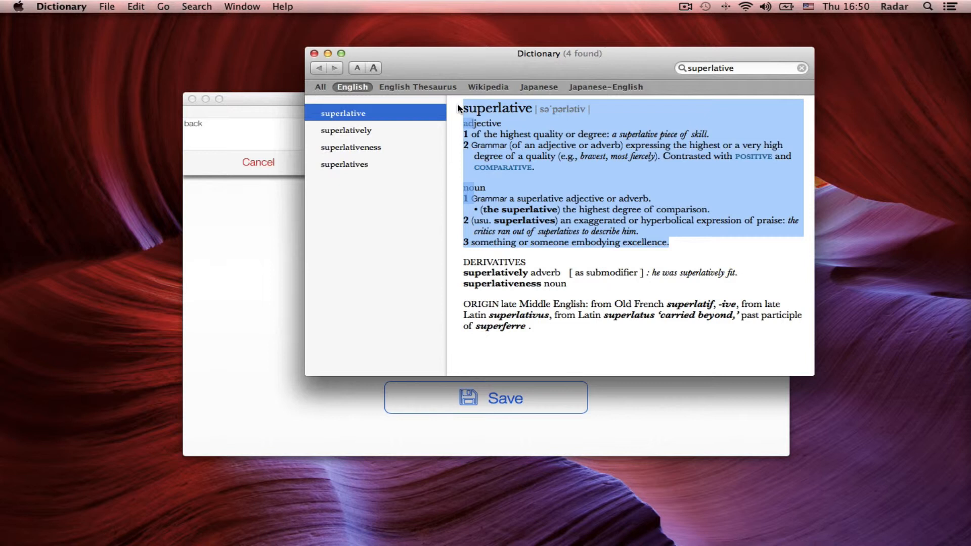
{"action": "key", "text": "cmd+c"}
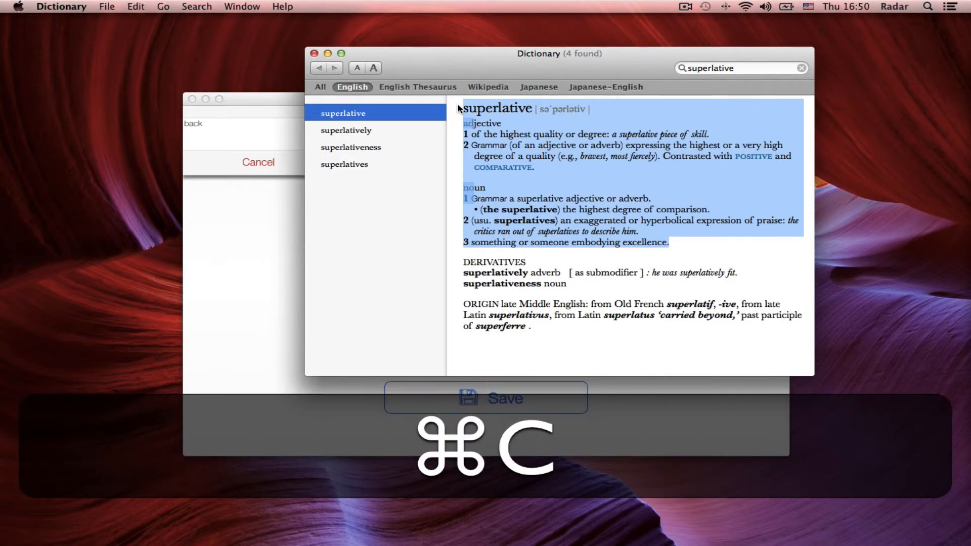
{"action": "left_click", "coordinate": [138, 7]}
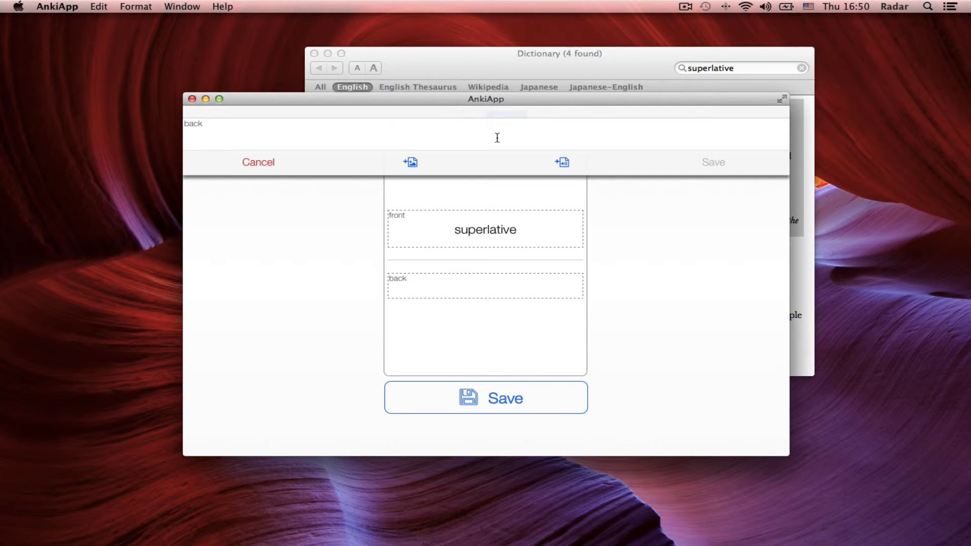
- Paste the dictionary definitions onto the card's back and save the card
{"action": "key", "text": "cmd"}
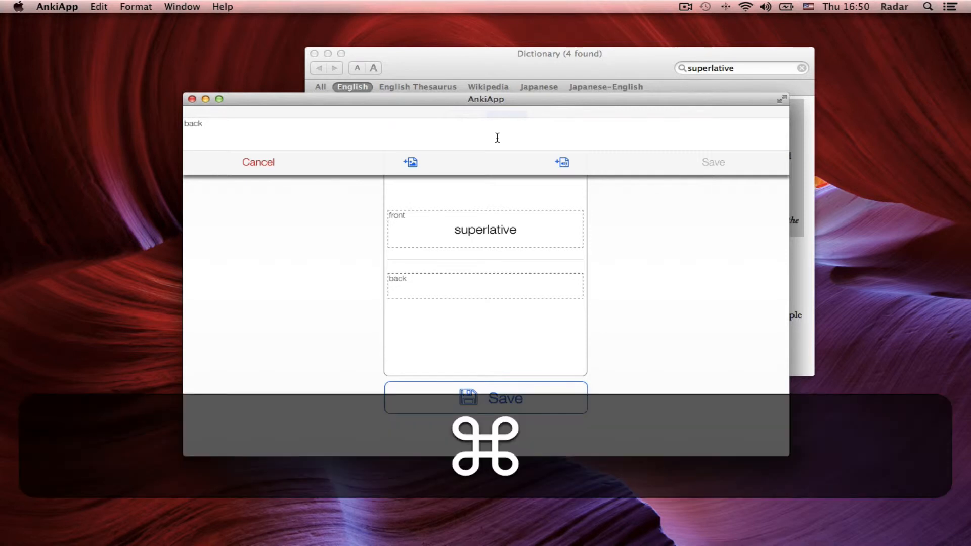
{"action": "key", "text": "cmd+v"}
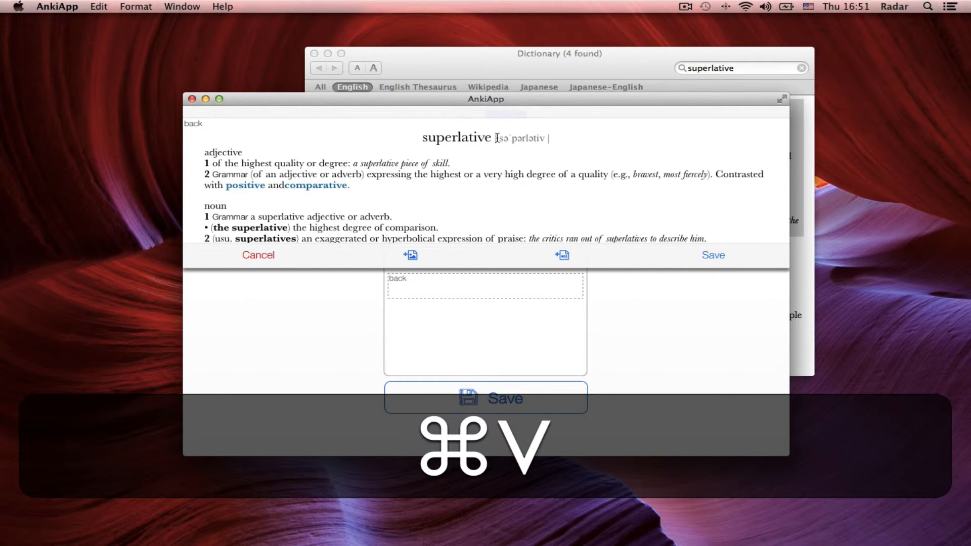
{"action": "key", "text": "cmd+v"}
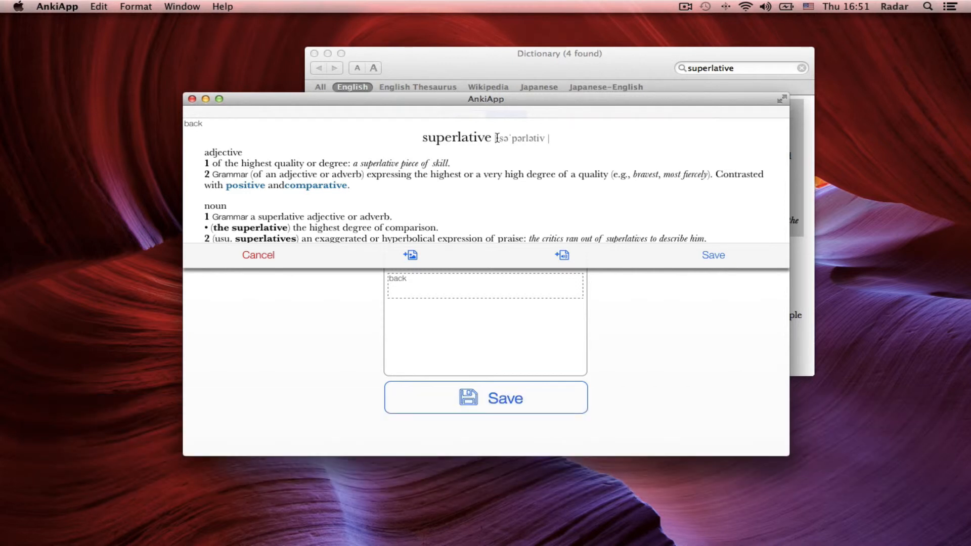
{"action": "left_click", "coordinate": [99, 6]}
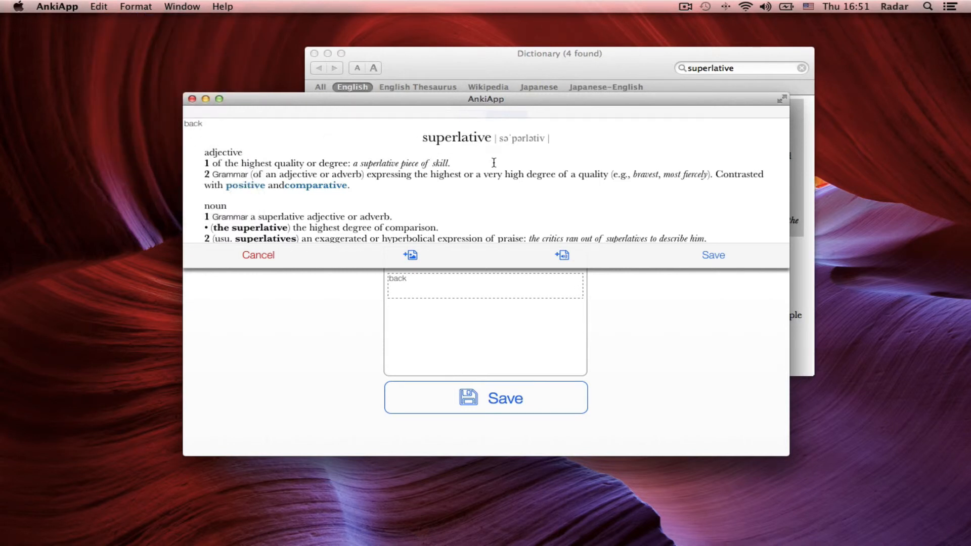
{"action": "mouse_move", "coordinate": [664, 223]}
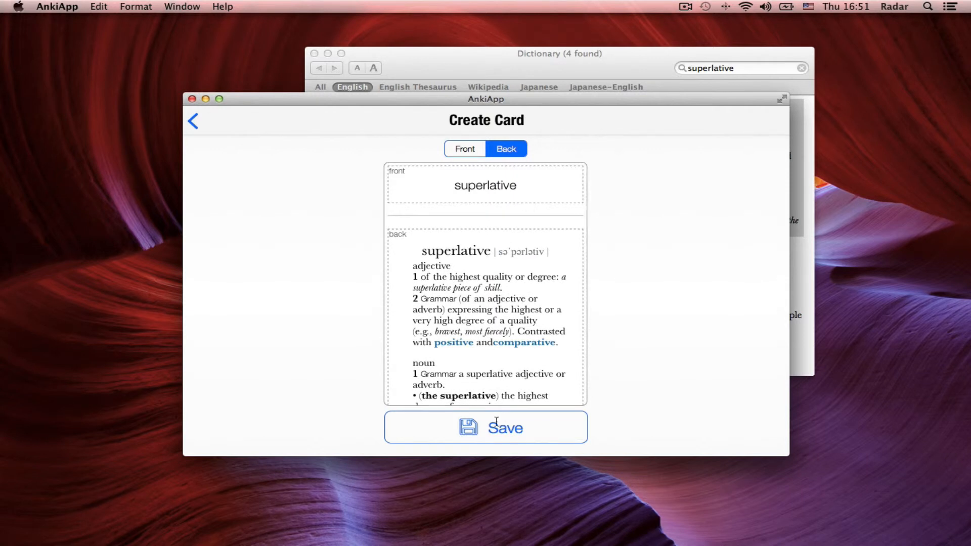
{"action": "left_click", "coordinate": [485, 427]}
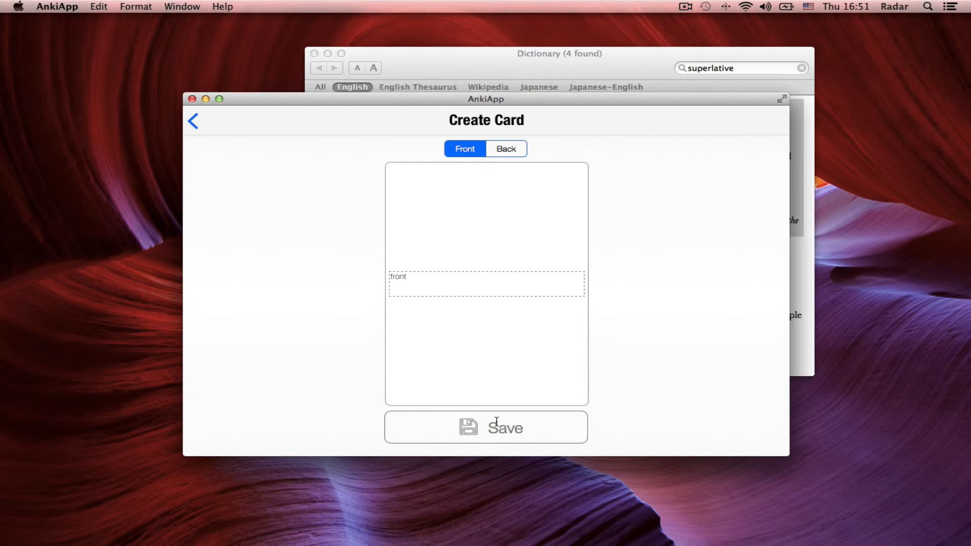
- Go back through Create Card and Edit Cards to the Vocabulary Deck screen
{"action": "left_click", "coordinate": [485, 427]}
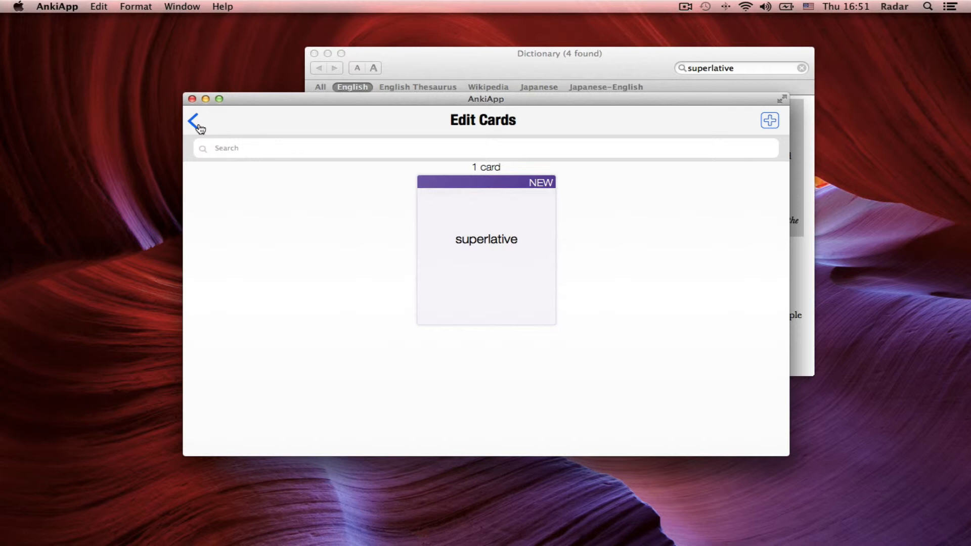
{"action": "left_click", "coordinate": [196, 121]}
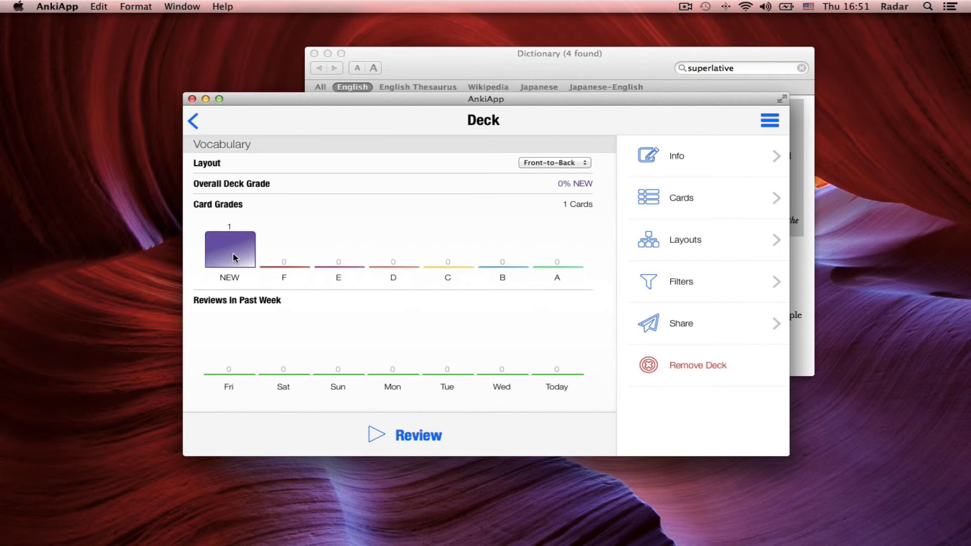
{"action": "mouse_move", "coordinate": [416, 433]}
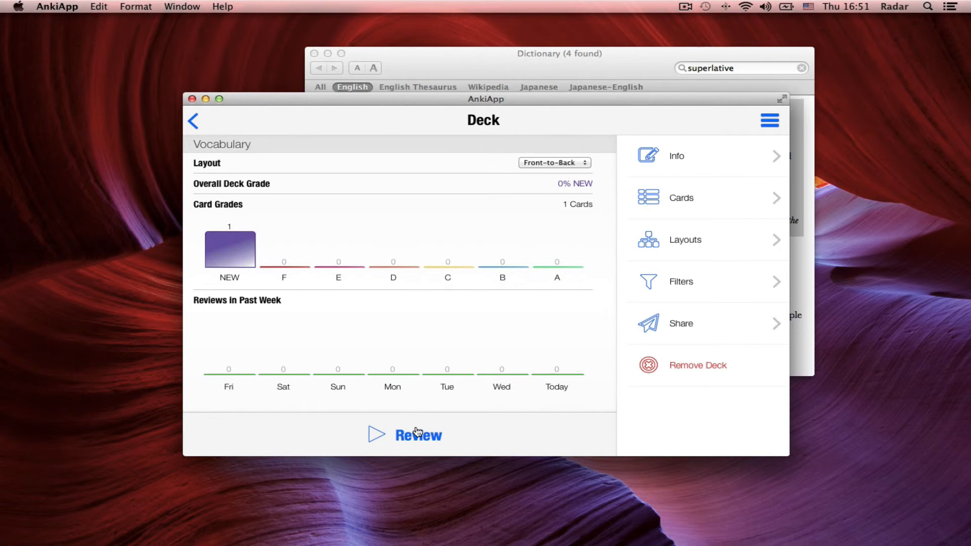
- Start a Vocabulary review and flip the superlative card to show its definitions
{"action": "left_click", "coordinate": [417, 435]}
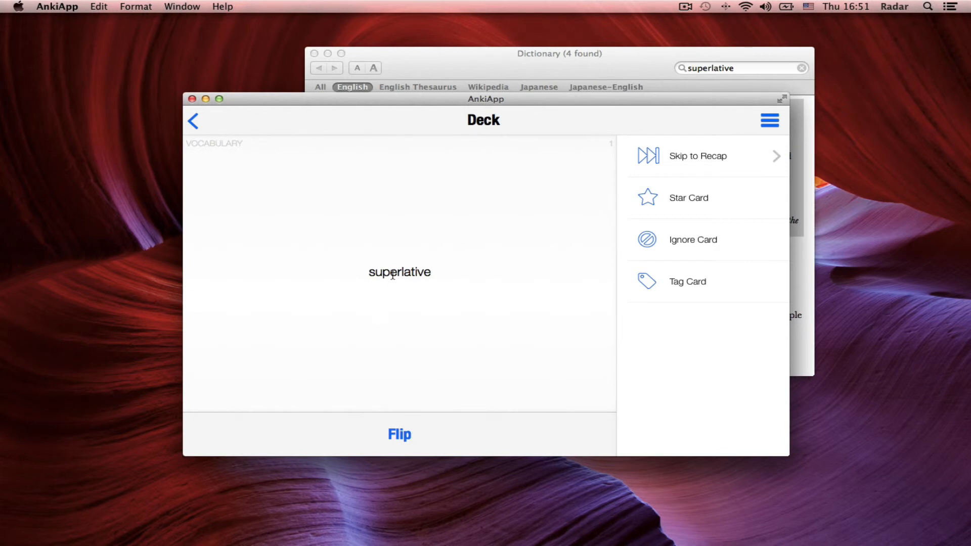
{"action": "mouse_move", "coordinate": [393, 288]}
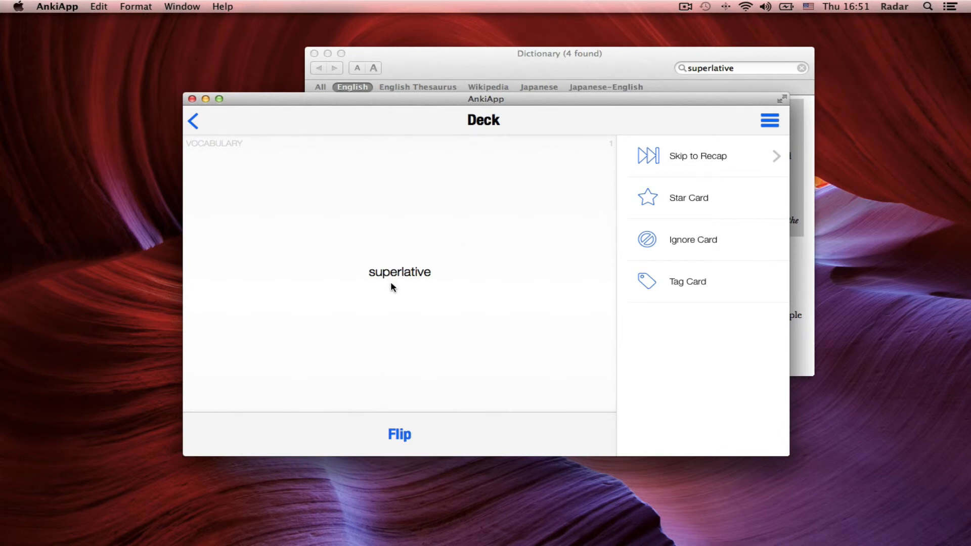
{"action": "mouse_move", "coordinate": [395, 288]}
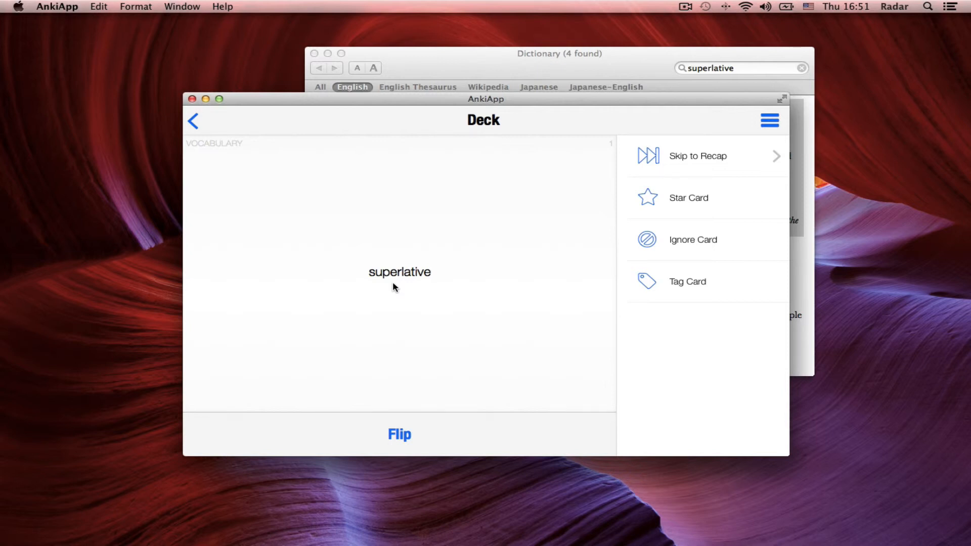
{"action": "left_click", "coordinate": [399, 434]}
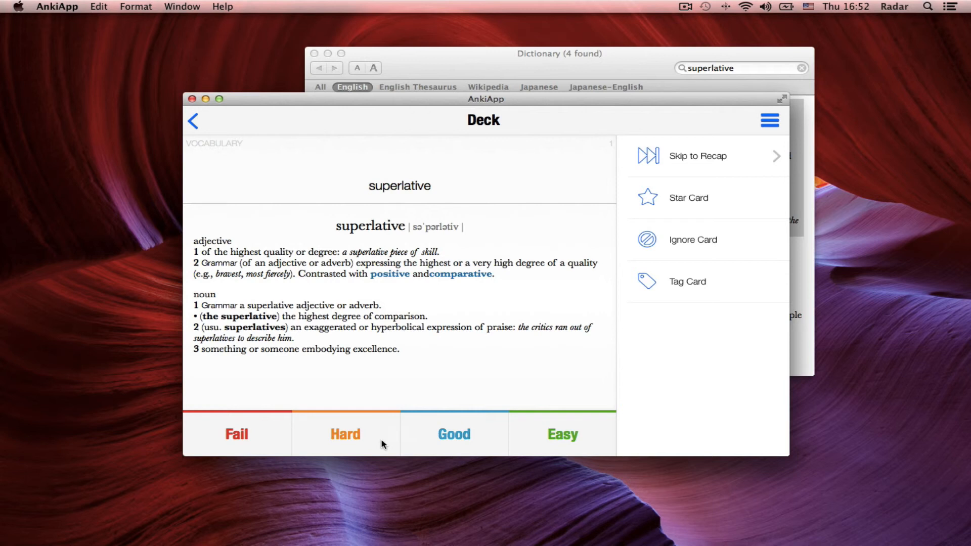
{"action": "mouse_move", "coordinate": [259, 432]}
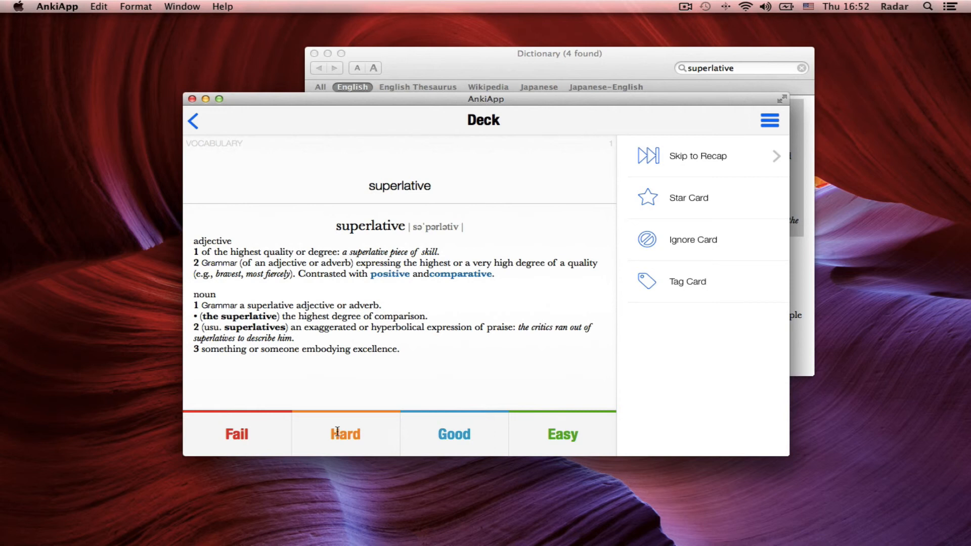
{"action": "mouse_move", "coordinate": [444, 437]}
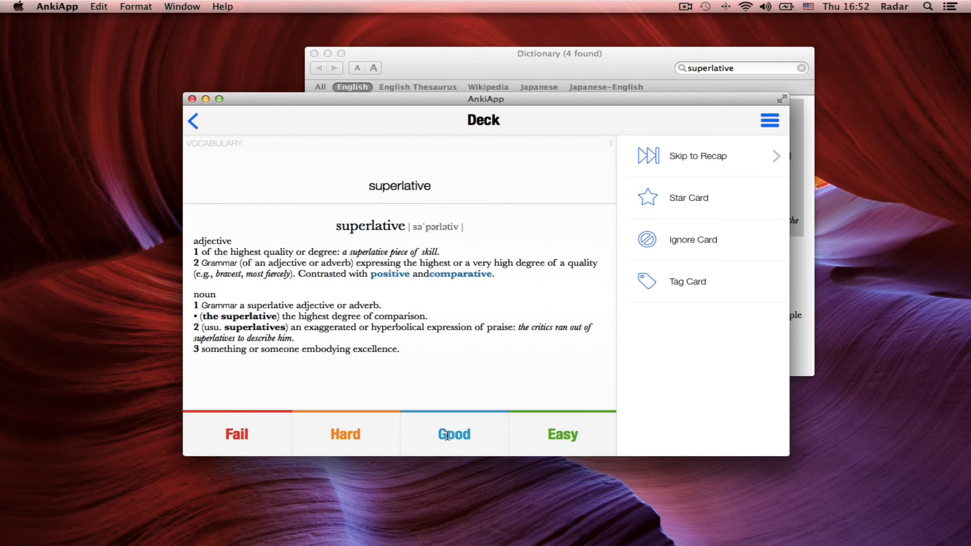
{"action": "mouse_move", "coordinate": [562, 434]}
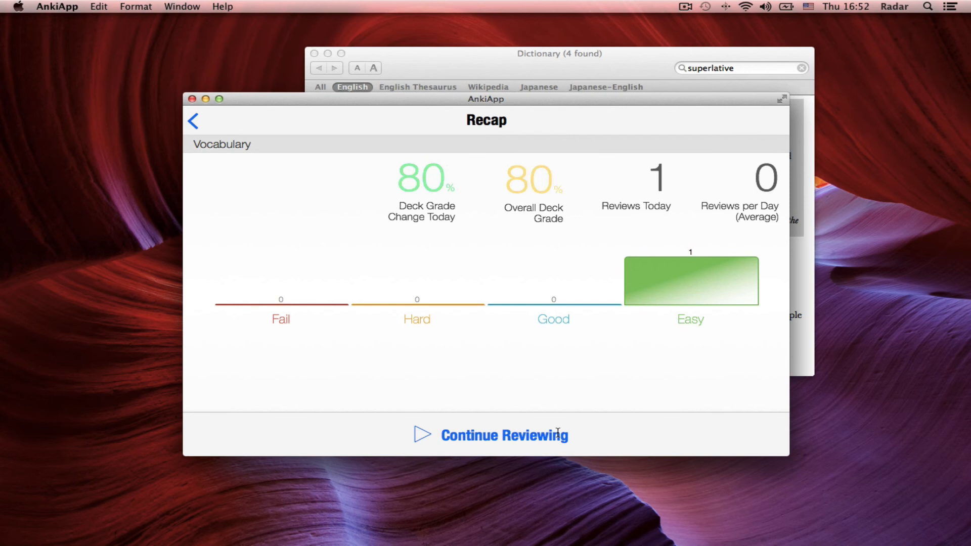
{"action": "mouse_move", "coordinate": [508, 430]}
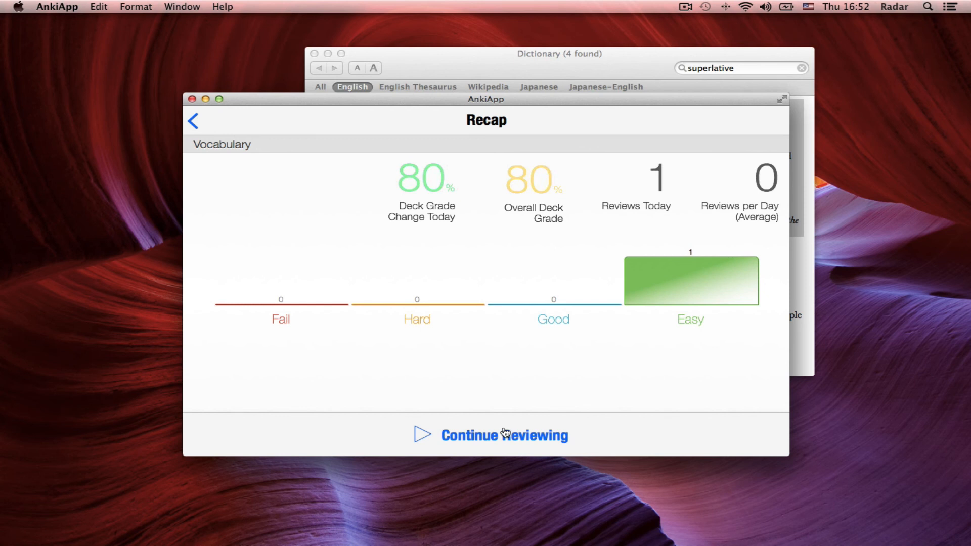
{"action": "mouse_move", "coordinate": [197, 124]}
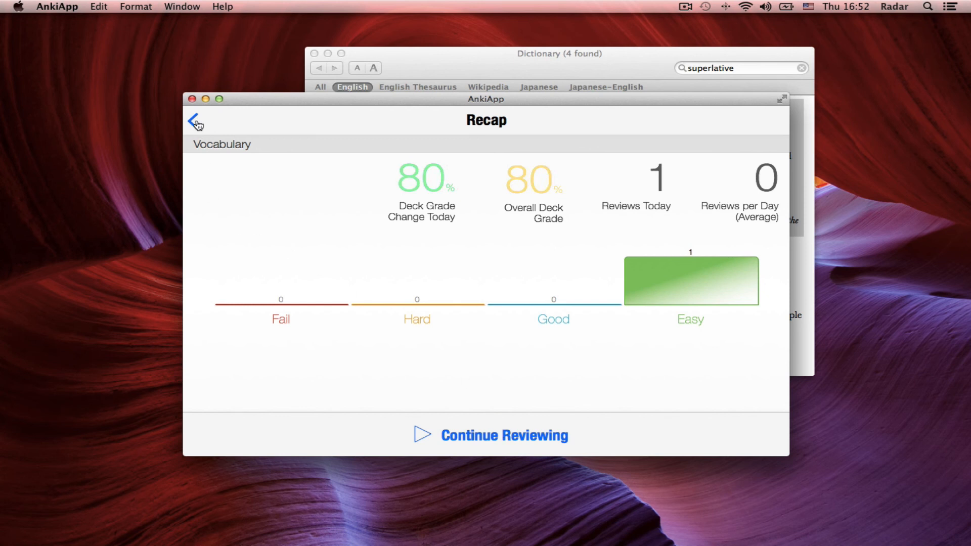